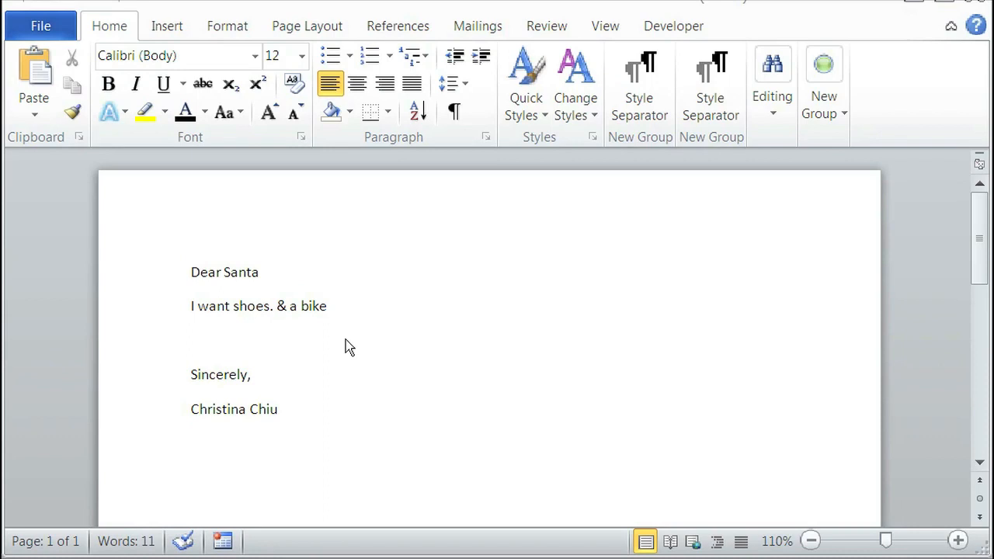
mouse_move(371, 326)
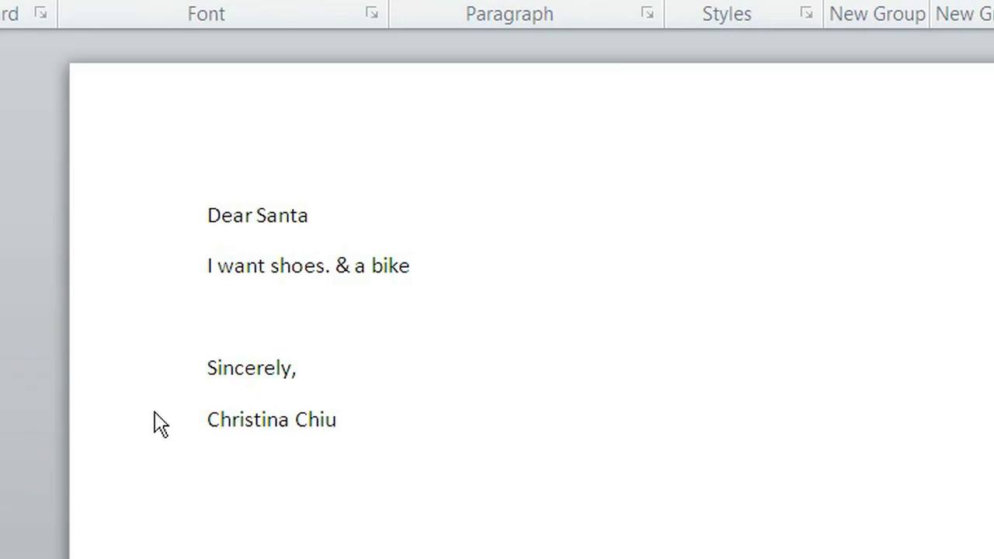
mouse_move(159, 432)
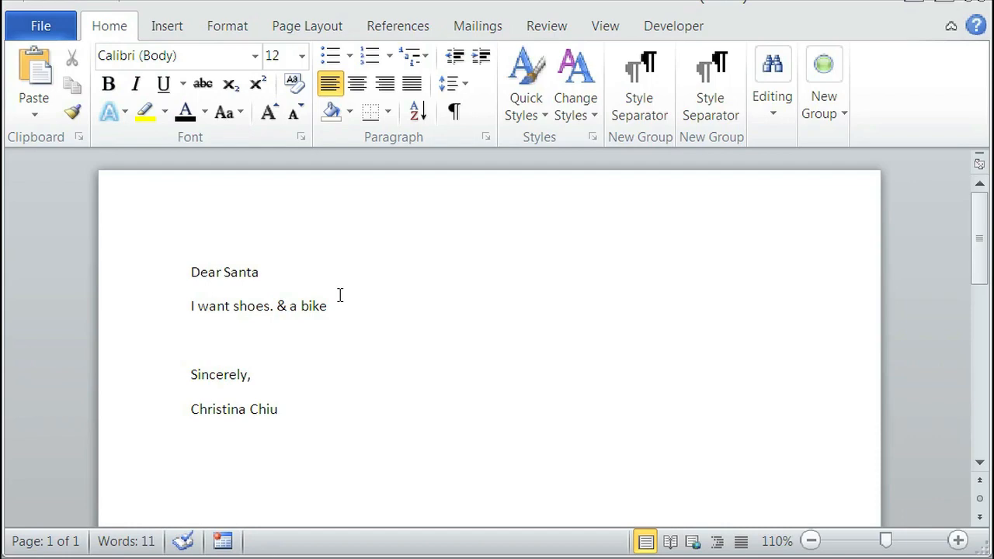
- Extend the signature to read 'Christina Chiu &Friends' with the ampersand via Shift+7
type("&")
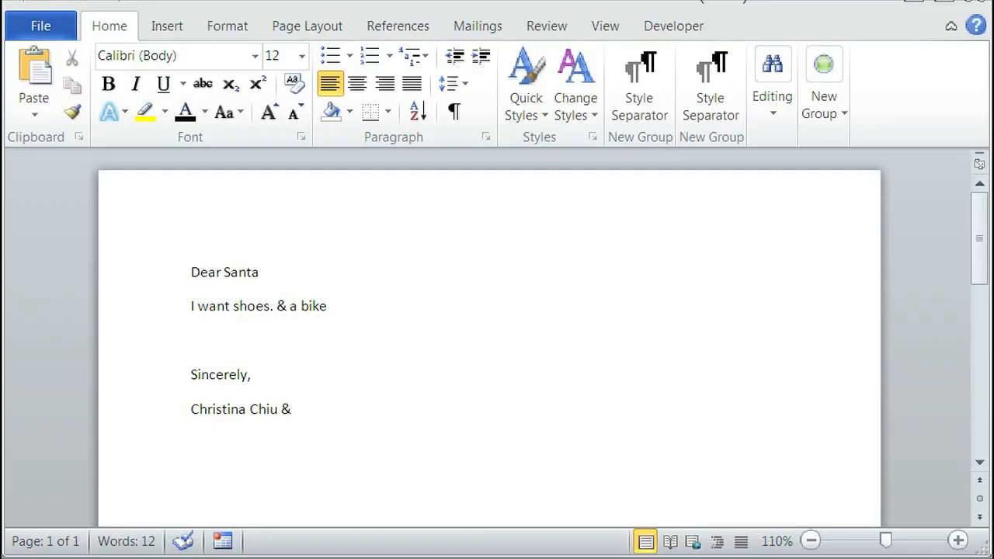
mouse_move(342, 307)
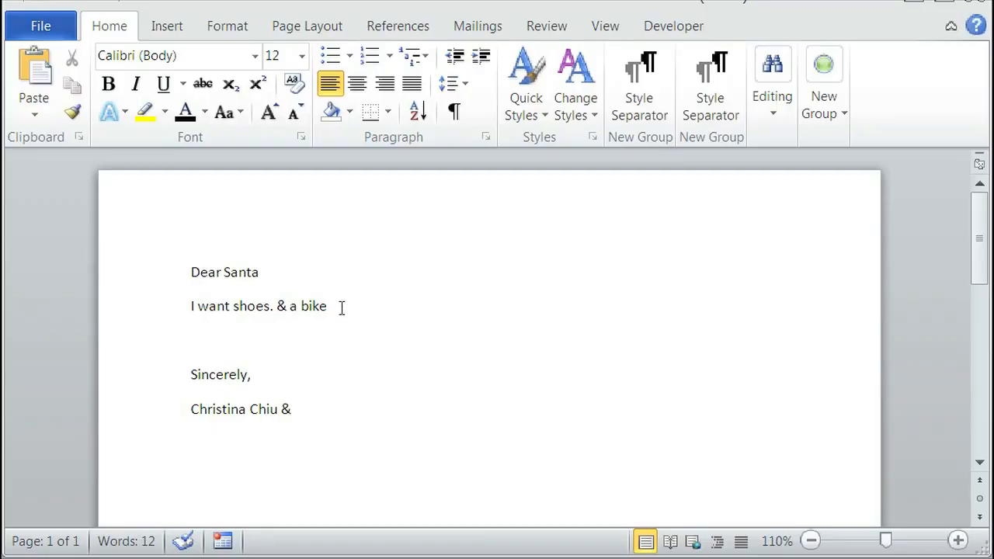
type("Fr")
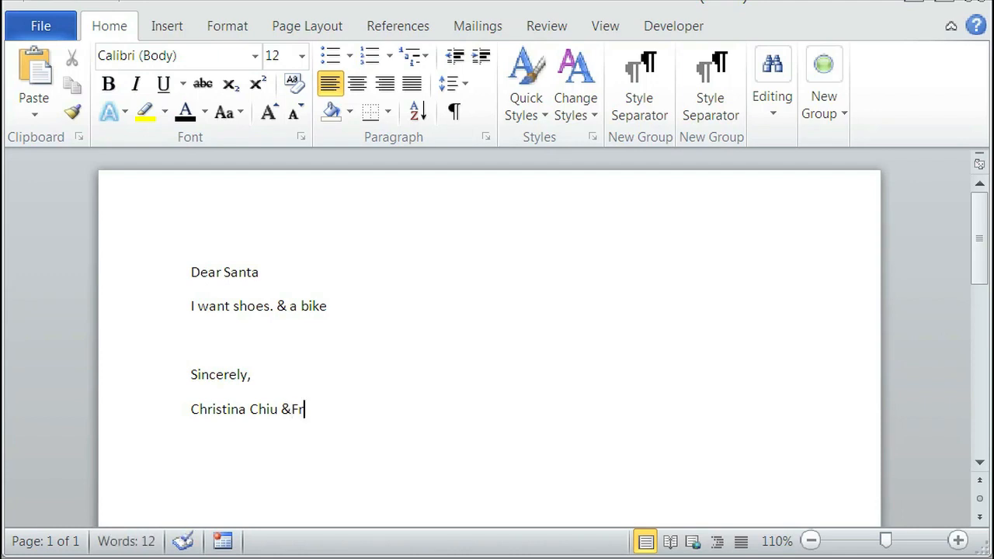
type("iends")
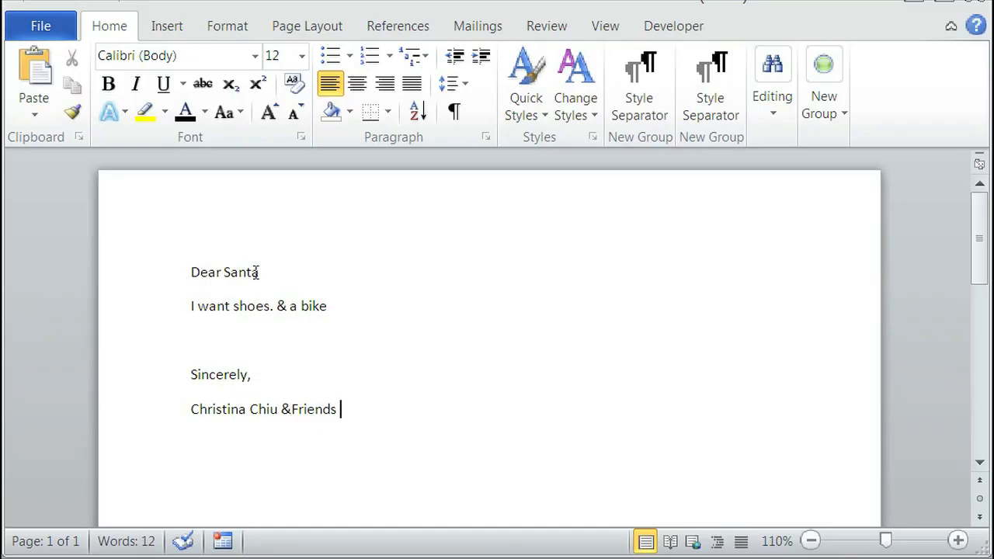
- Insert ' & M' after 'Dear Santa' to begin the greeting's second name
left_click(259, 272)
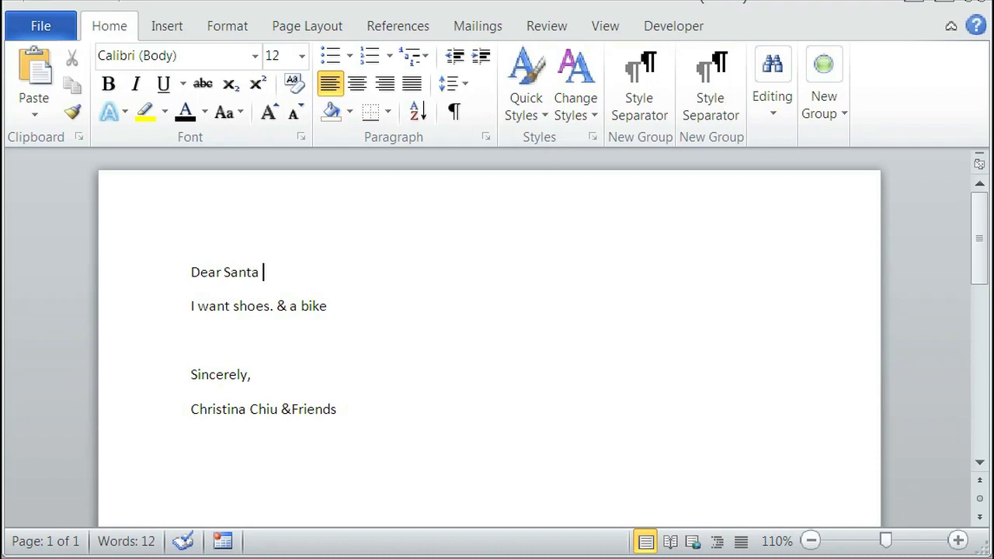
type("&")
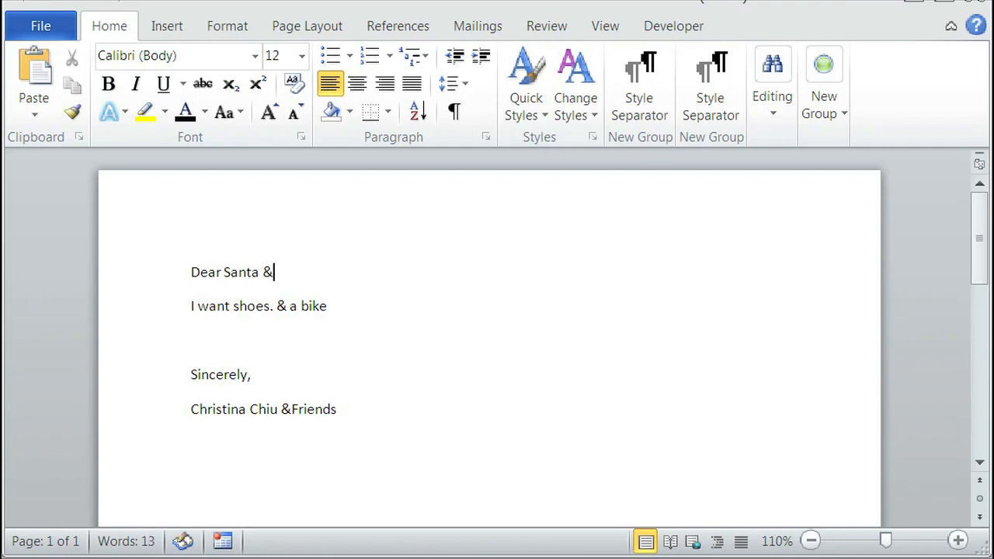
type("Mrs. Clause")
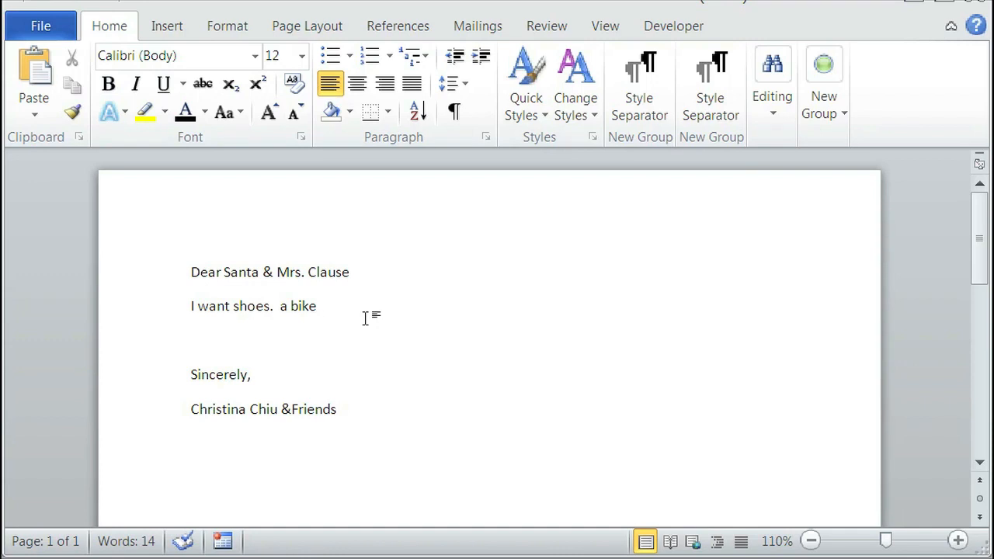
- Place the cursor at the end of the wish line 'I want shoes. a bike'
left_click(320, 306)
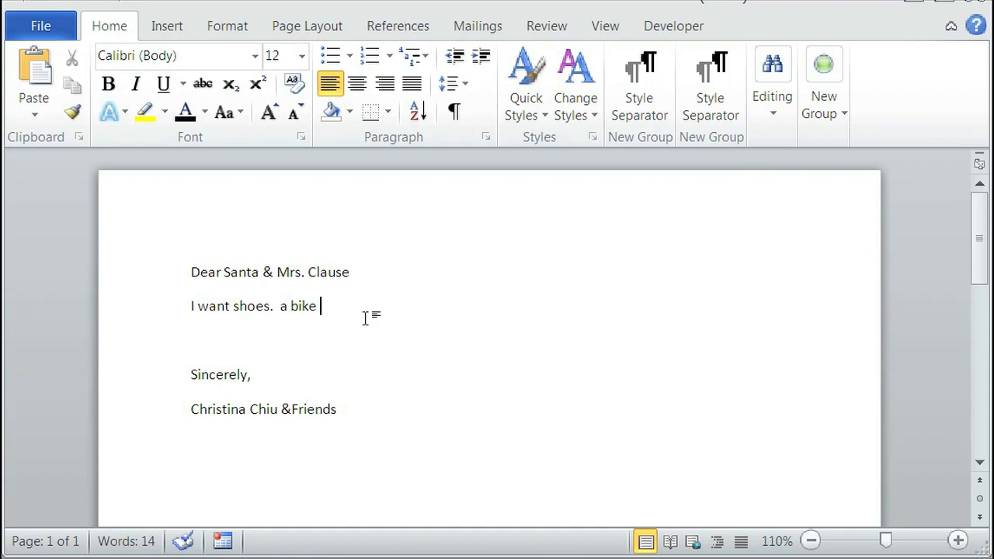